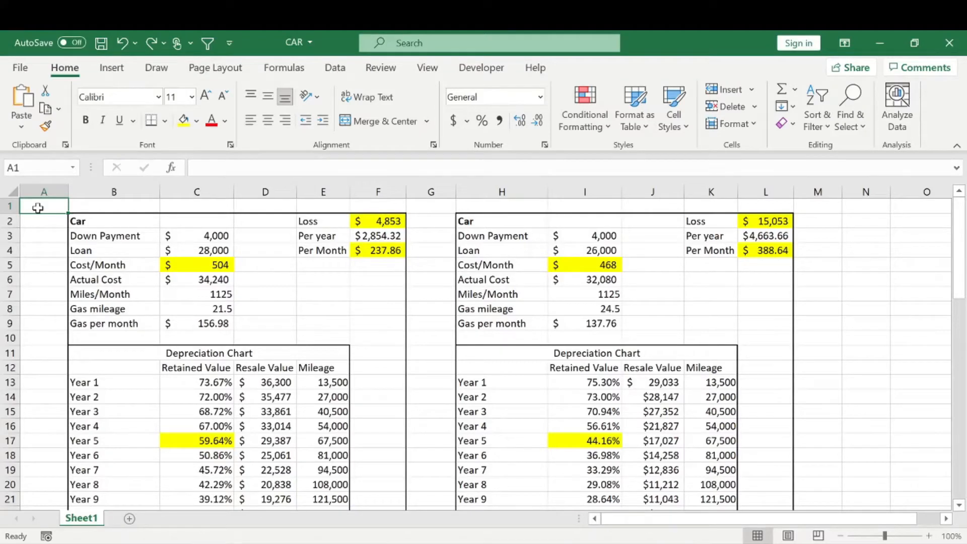
mouse_move(80, 214)
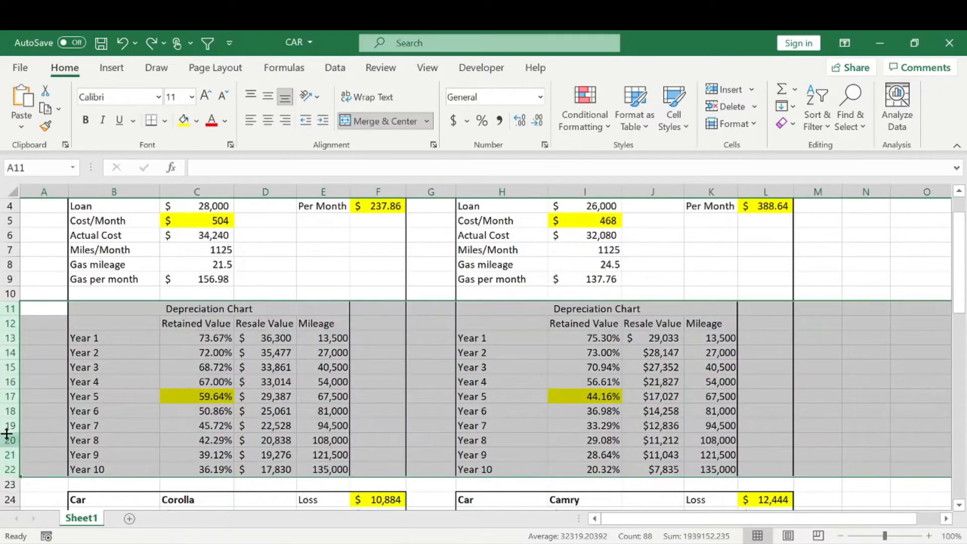
- Right-click the selected Depreciation Chart row headers to bring up row actions
right_click(10, 431)
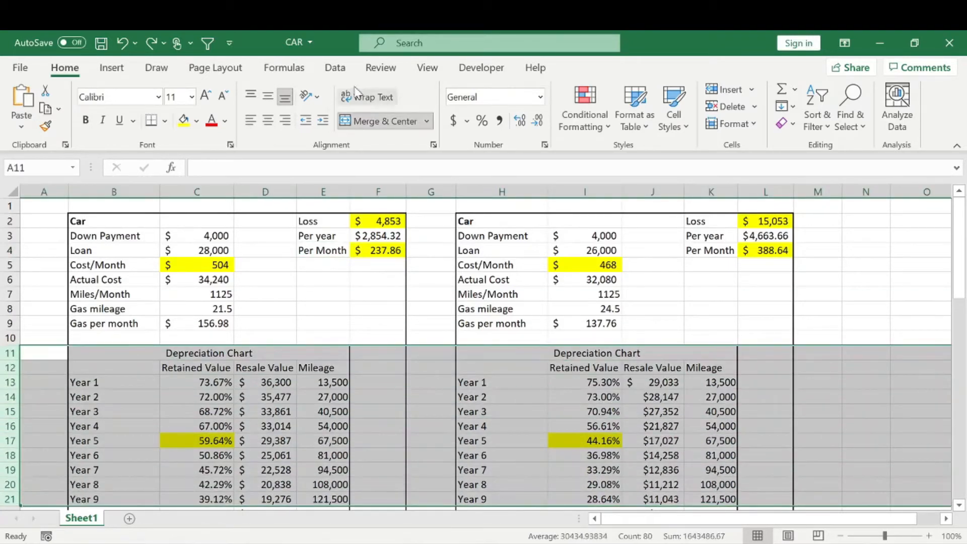
- Group rows 11–21 holding the depreciation charts via Data > Group, then toggle the outline button
left_click(334, 68)
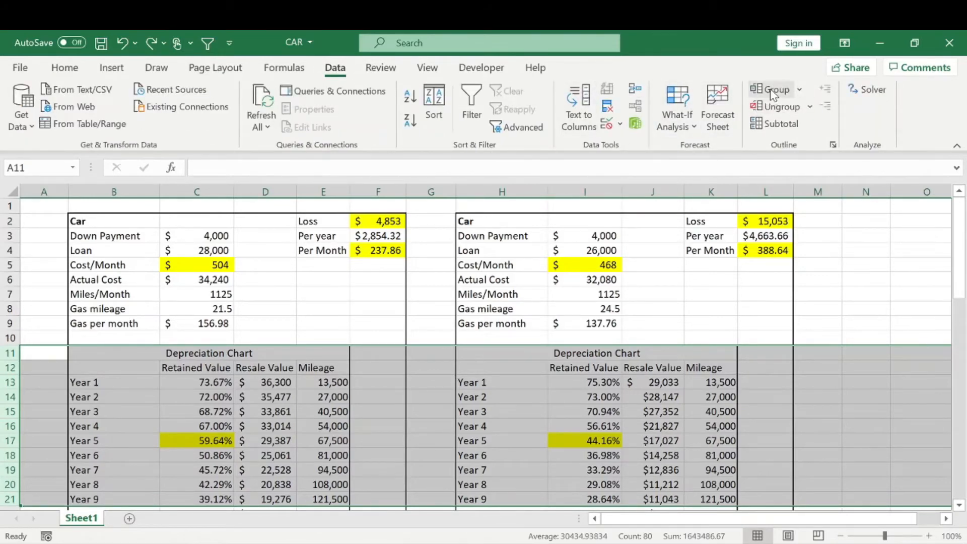
left_click(771, 90)
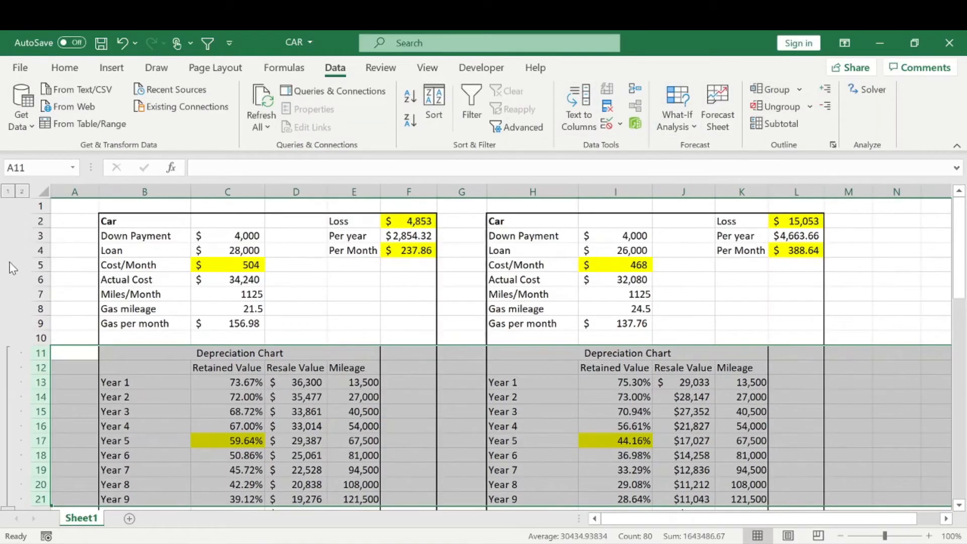
scroll("down", 3)
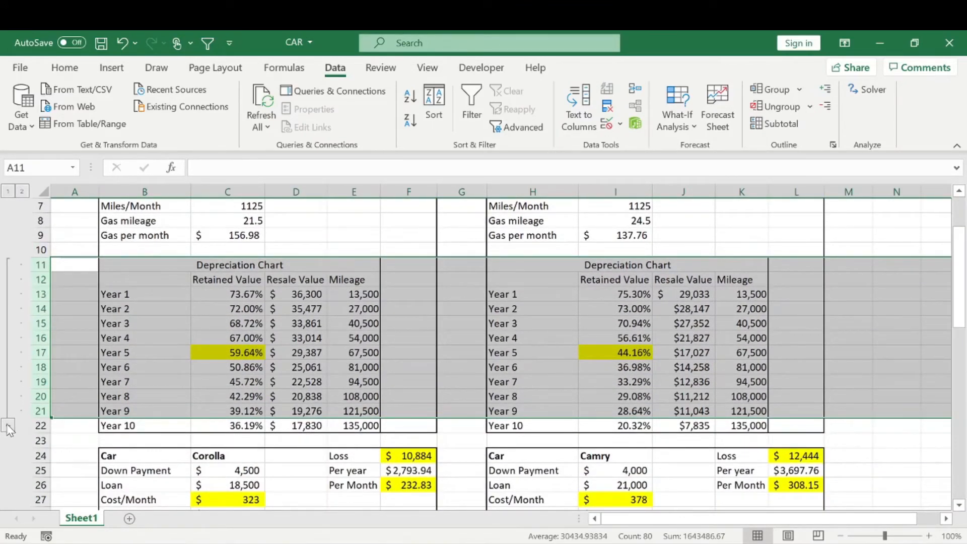
scroll("down", 3)
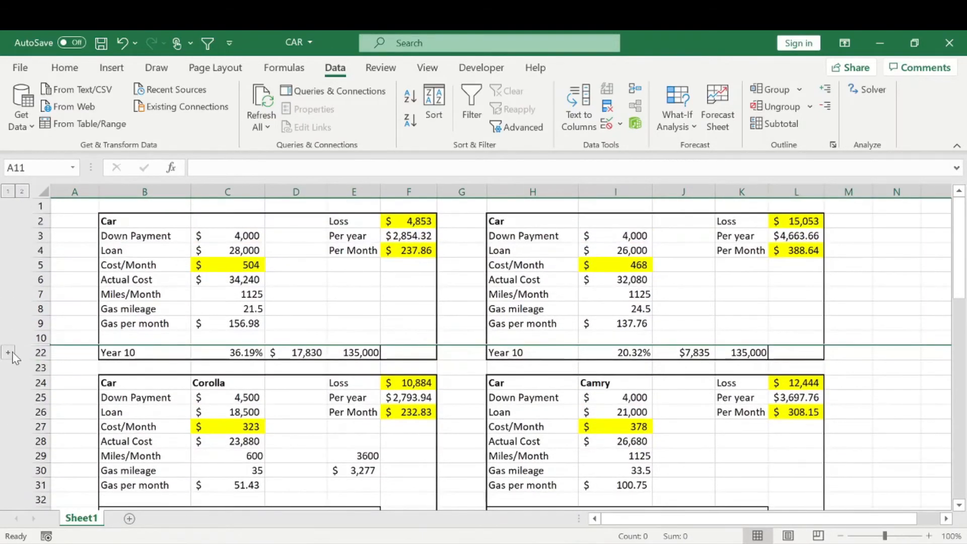
left_click(8, 352)
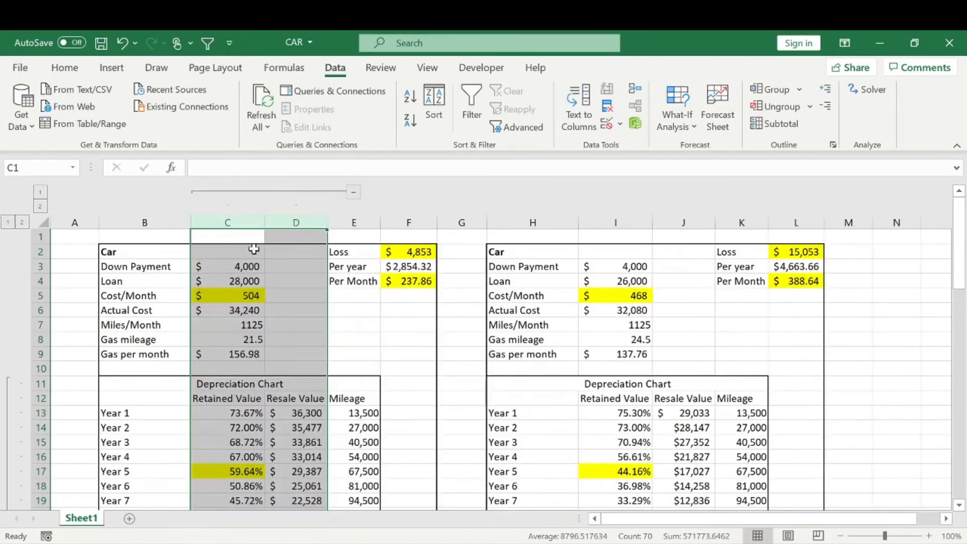
- Scroll down the CAR sheet to view the expanded depreciation charts
scroll("down", 3)
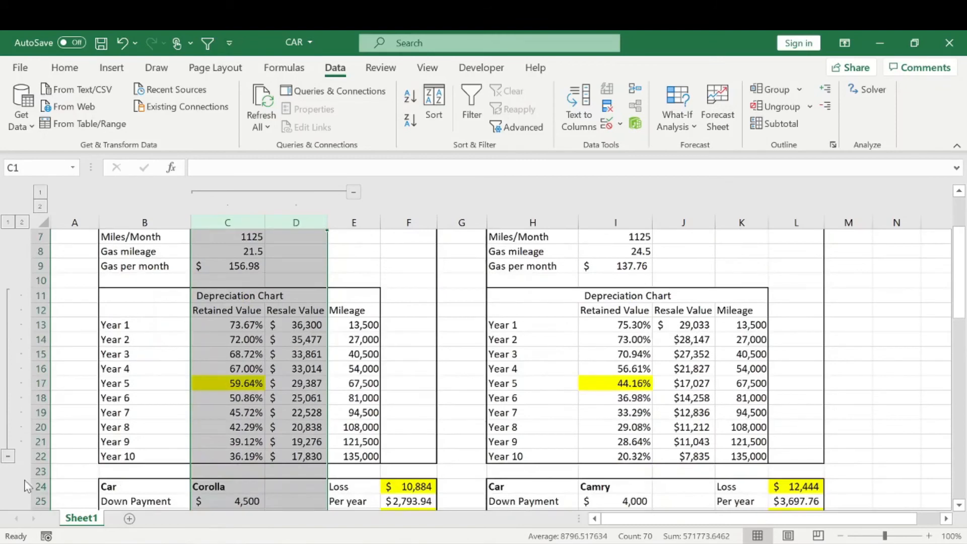